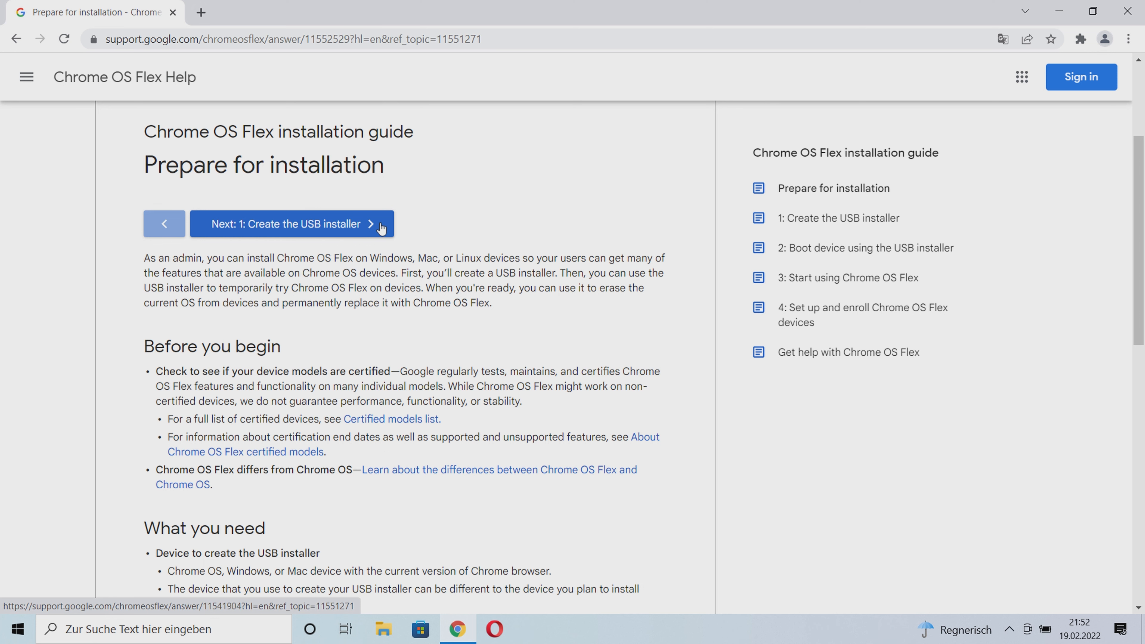
# Go to '1: Create the USB installer' and scroll to Step 1: Install Chromebook Recovery Utility
pyautogui.click(290, 223)
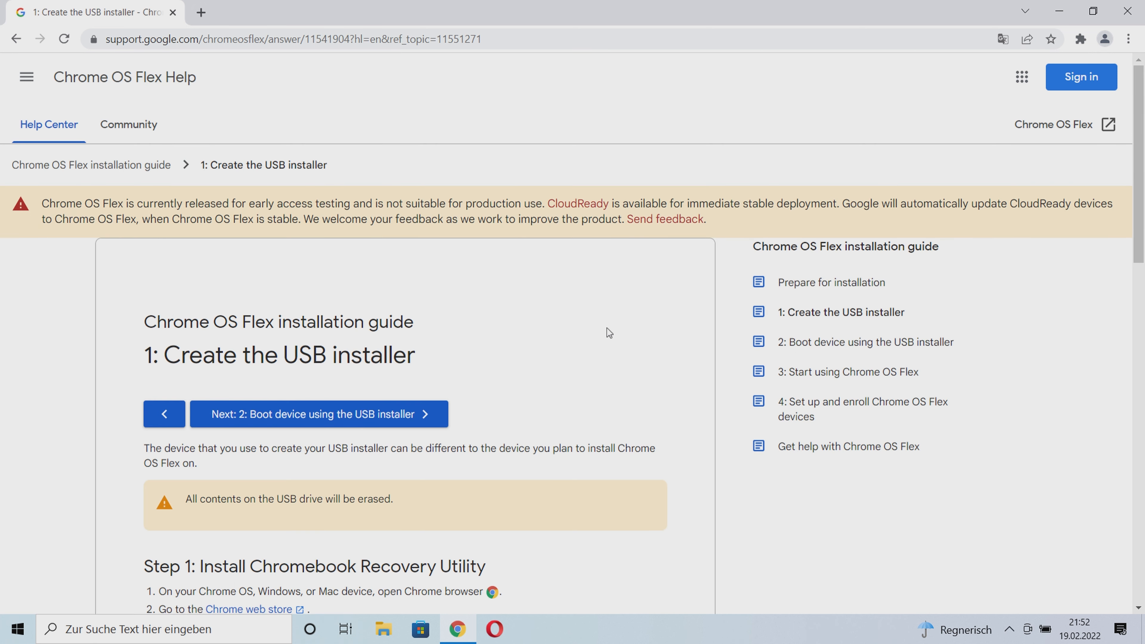
pyautogui.scroll(-3)
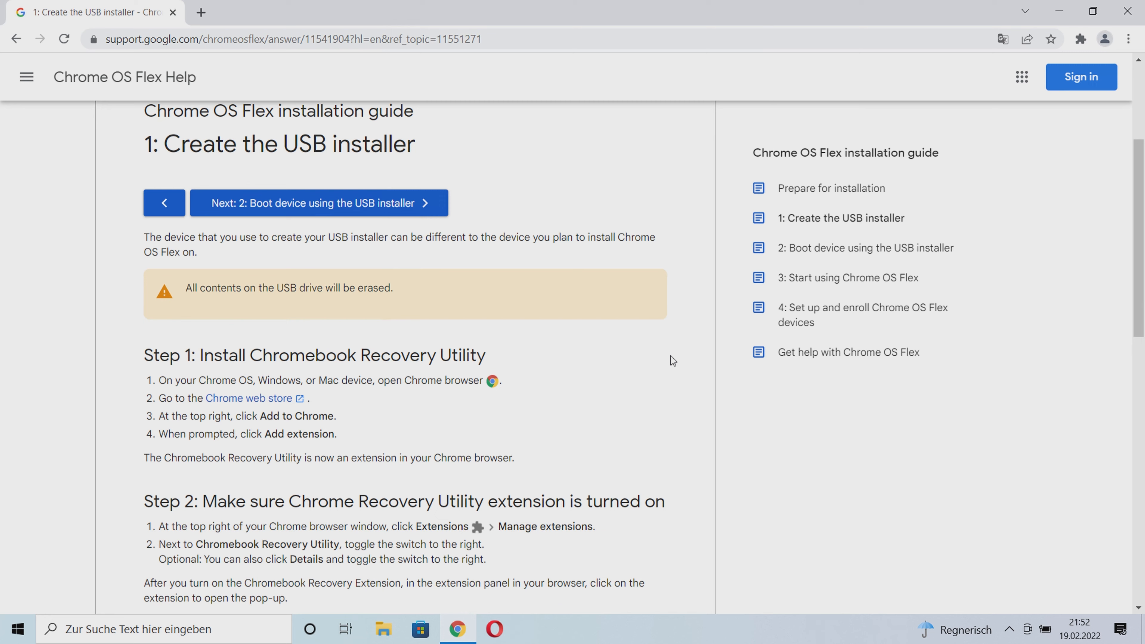
pyautogui.scroll(-3)
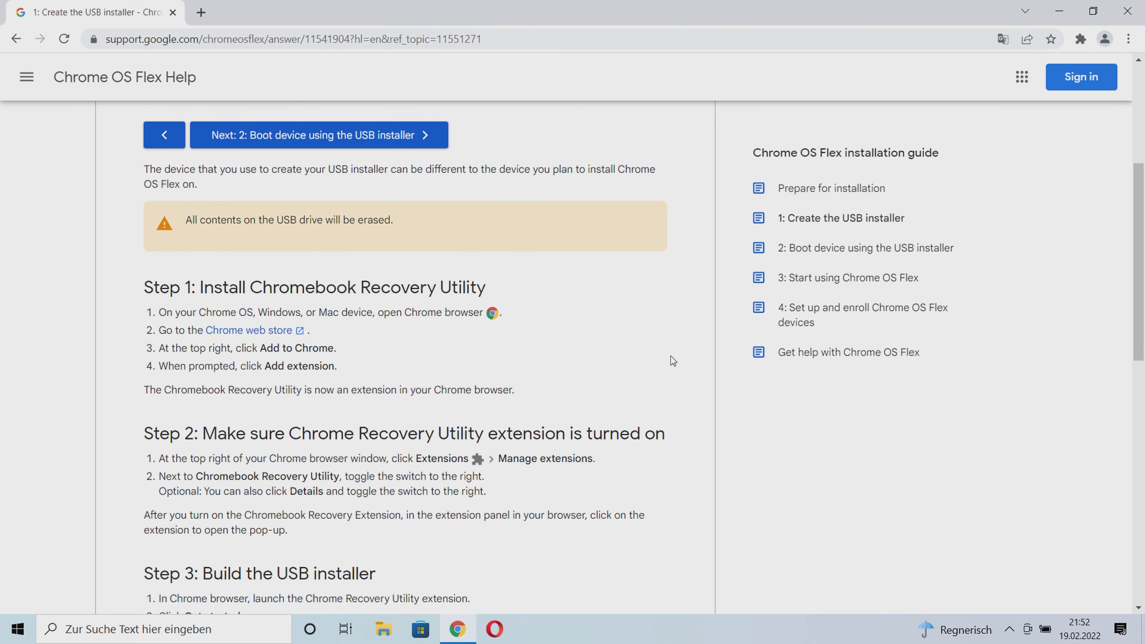
pyautogui.moveTo(306, 325)
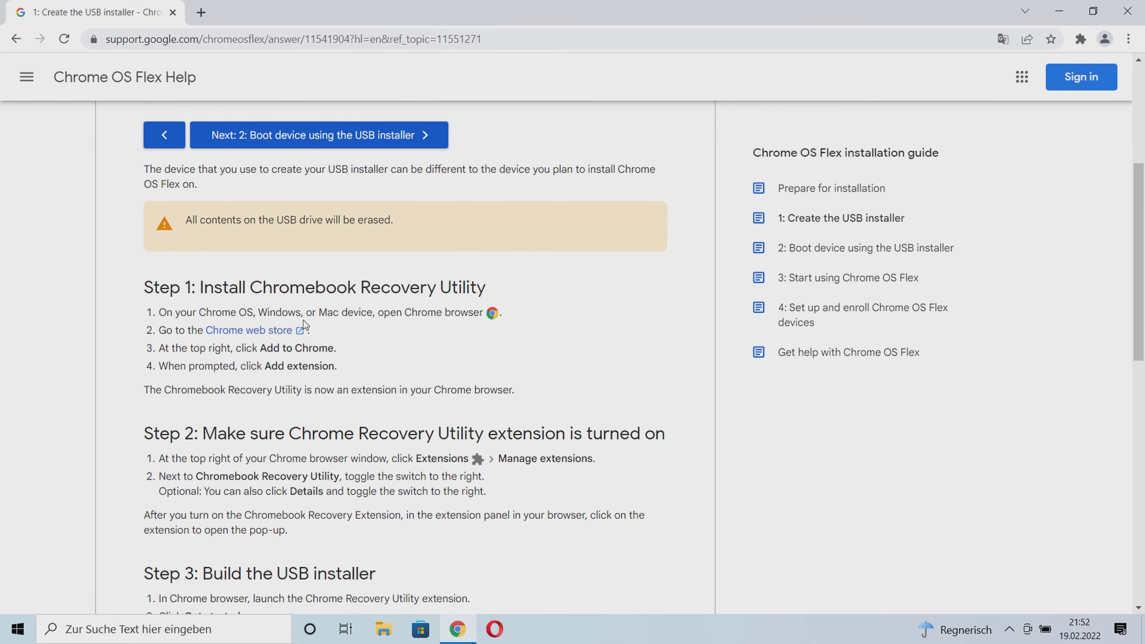
# Add the Chromebook Recovery Utility extension via Hinzufügen > Erweiterung hinzufügen and close the store
pyautogui.click(248, 329)
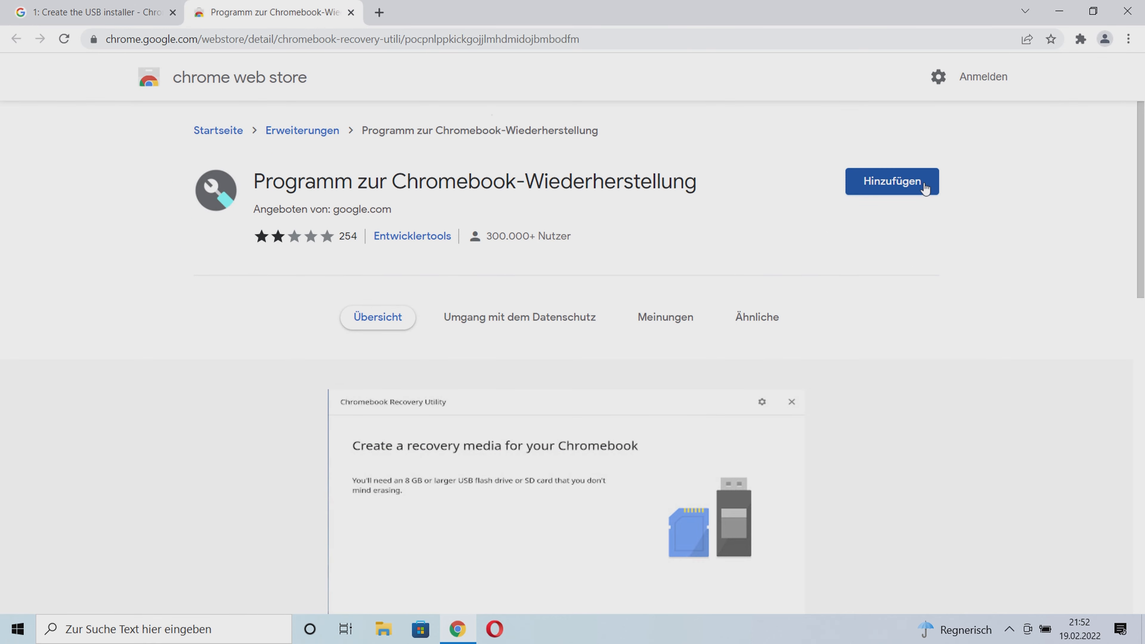
pyautogui.click(890, 182)
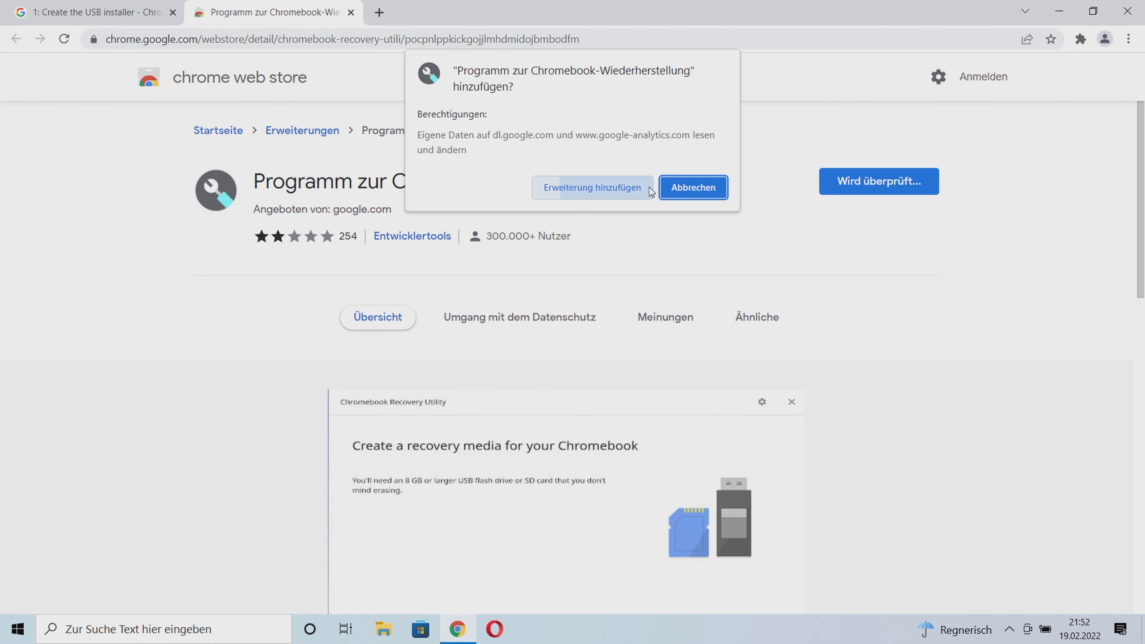
pyautogui.click(592, 187)
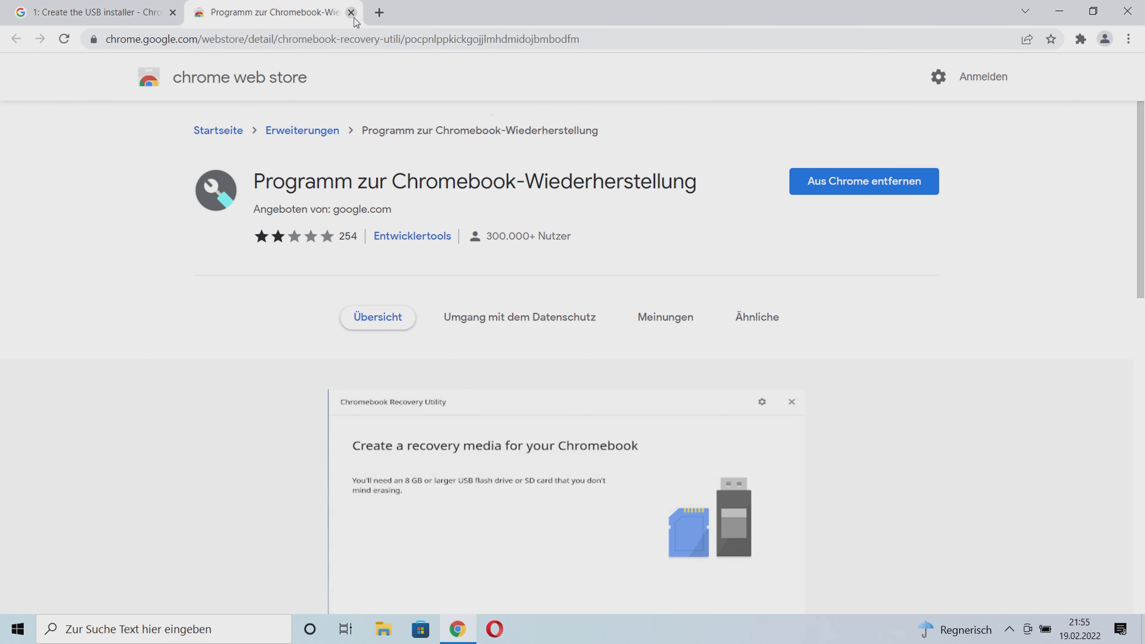
pyautogui.click(351, 12)
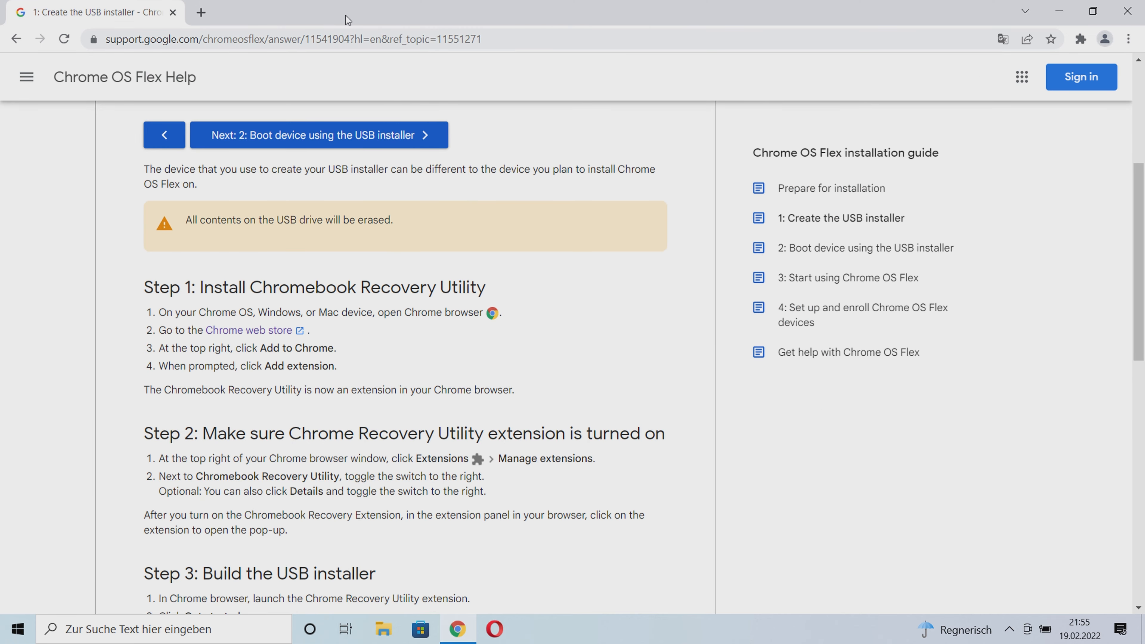
pyautogui.moveTo(1013, 129)
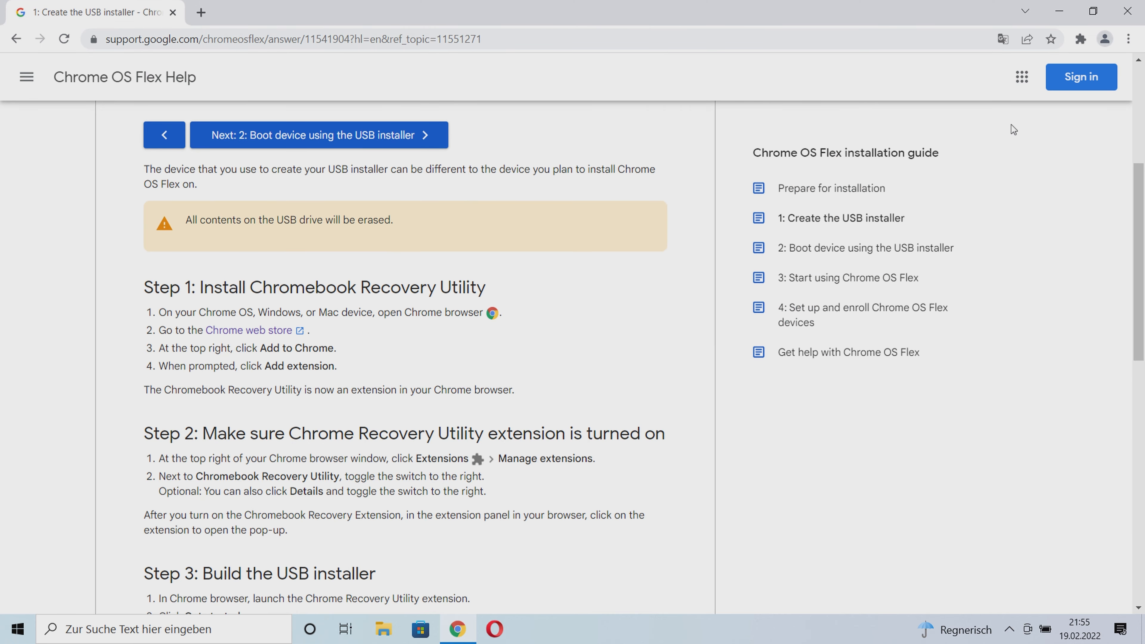
# Show Chrome's extensions page via the puzzle icon > Erweiterungen verwalten to check the Recovery Utility toggle
pyautogui.click(1080, 38)
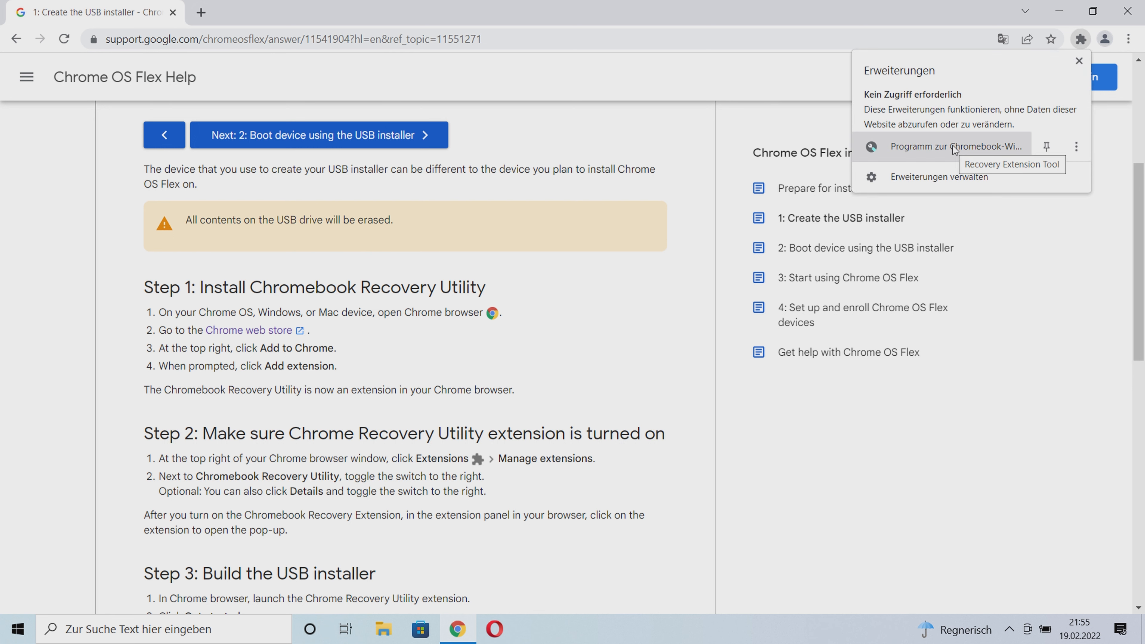
pyautogui.click(937, 177)
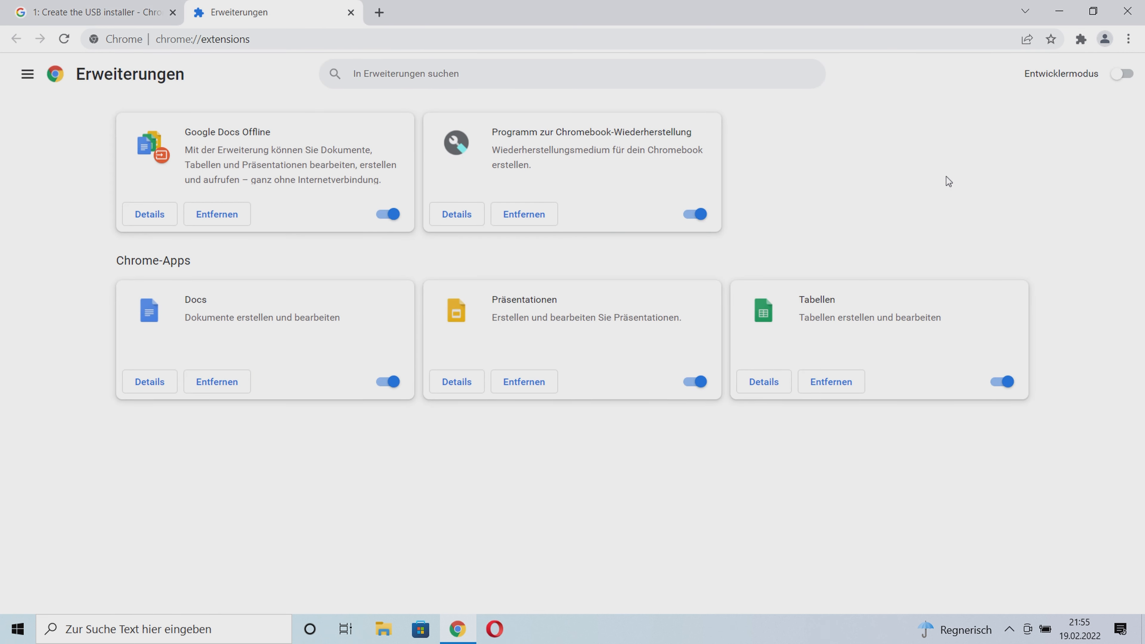
pyautogui.moveTo(698, 182)
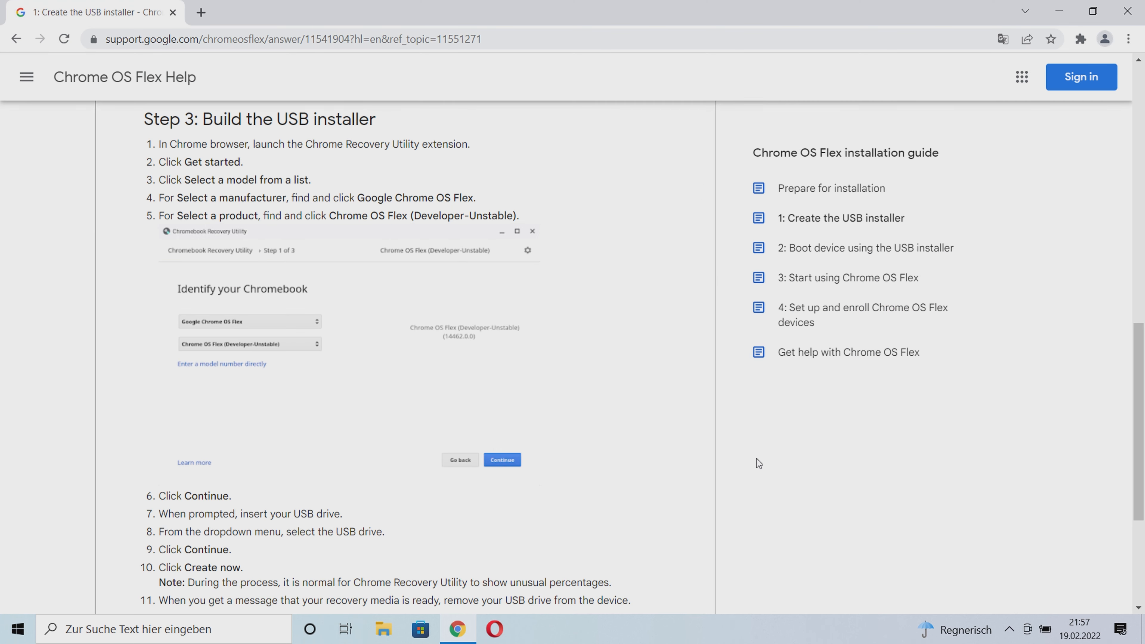
pyautogui.moveTo(1006, 96)
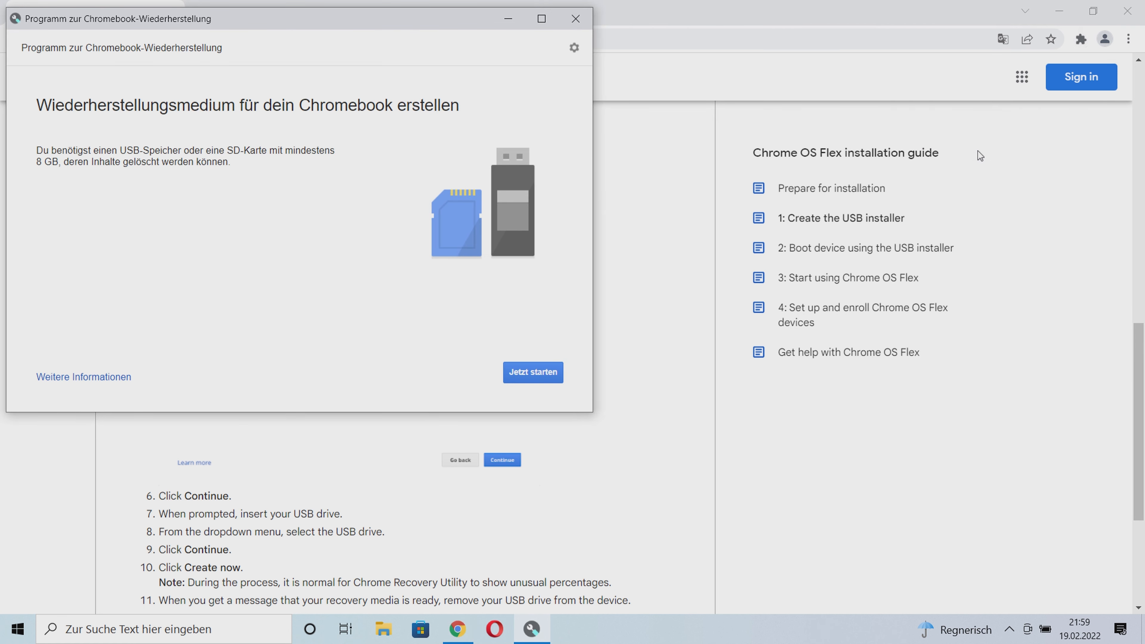
pyautogui.moveTo(43, 124)
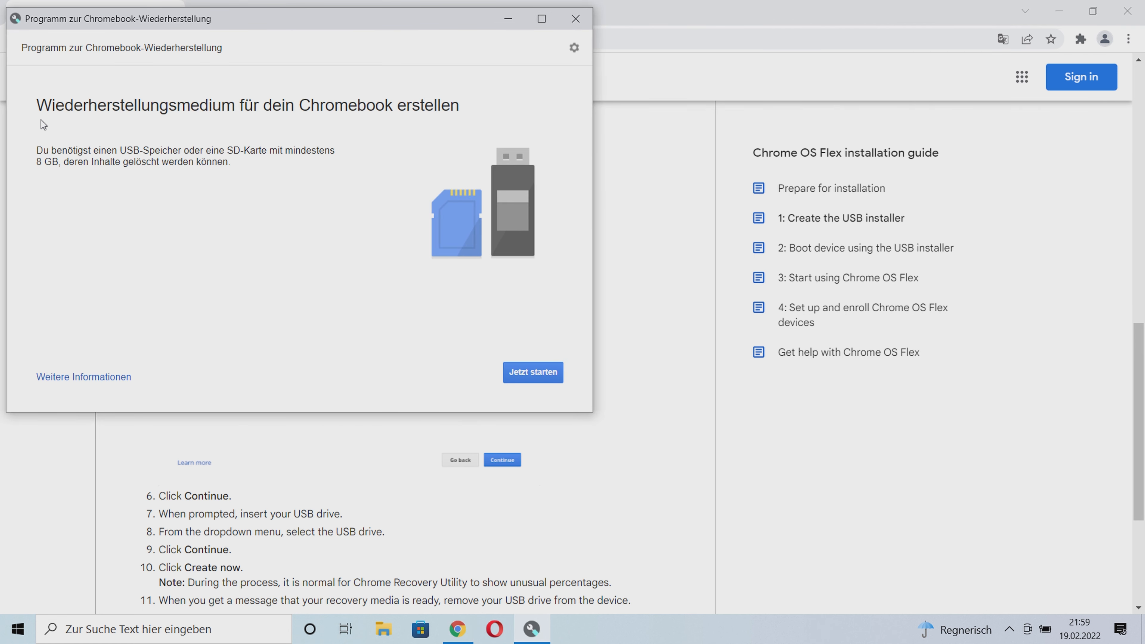
pyautogui.moveTo(229, 178)
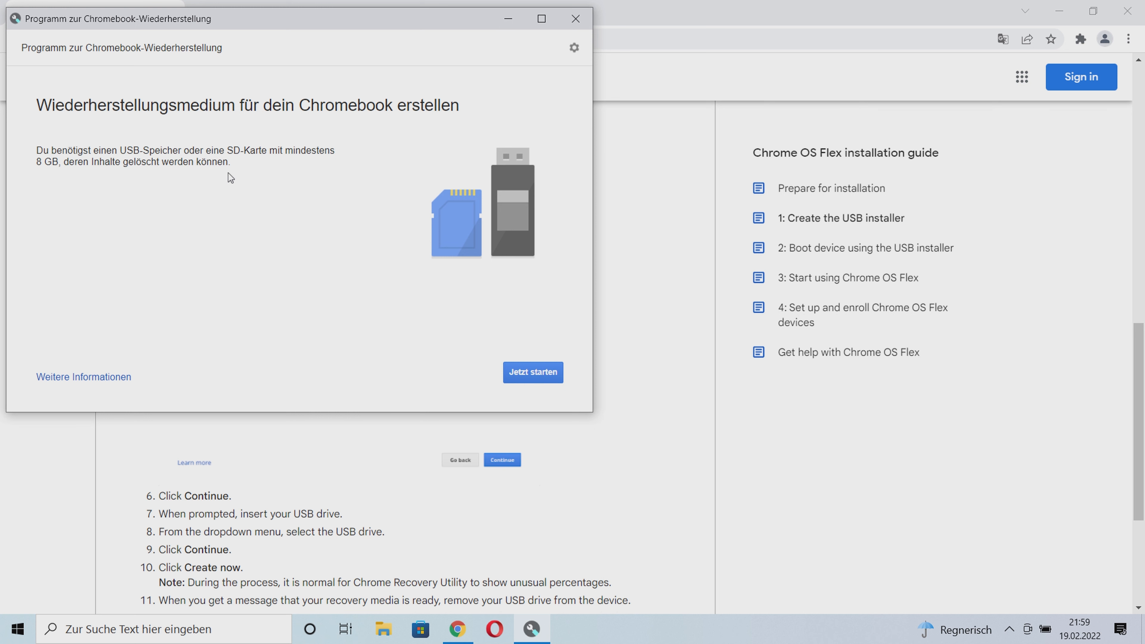
pyautogui.moveTo(477, 350)
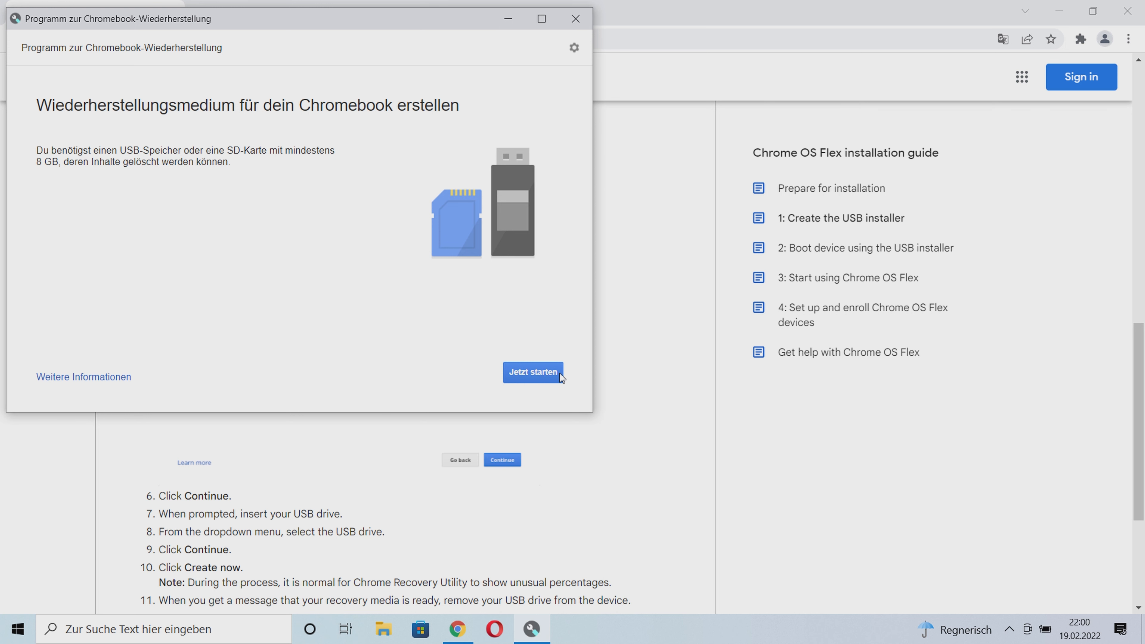
# Start recovery media creation with manufacturer Google Chrome OS Flex, product Chrome OS Flex (Developer-Unstable), and continue via Weiter
pyautogui.click(533, 371)
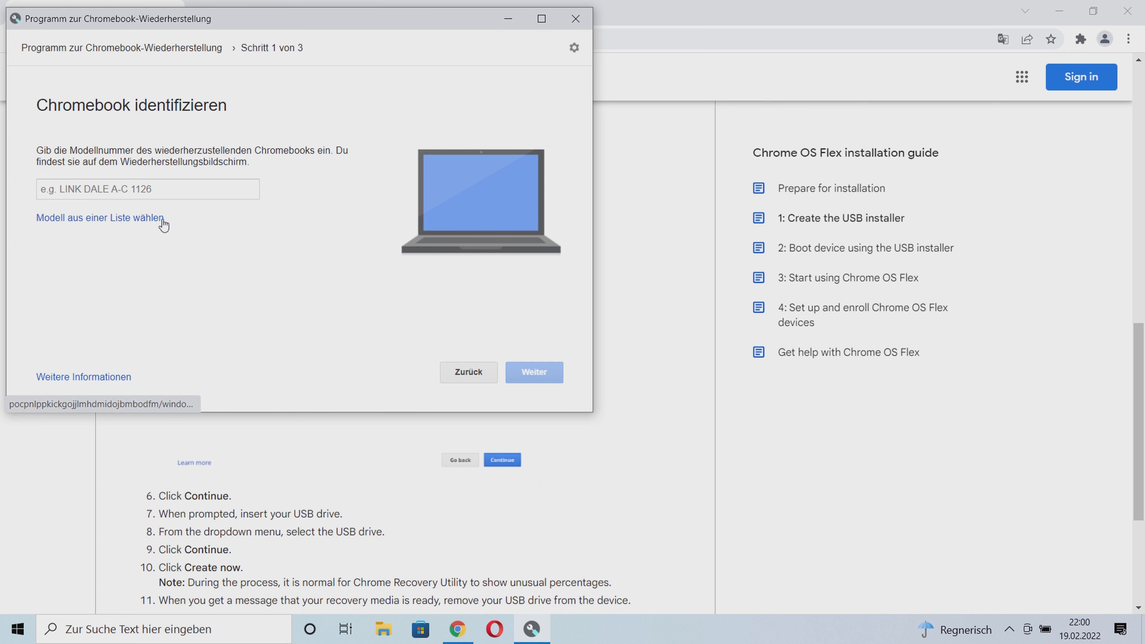
pyautogui.click(99, 217)
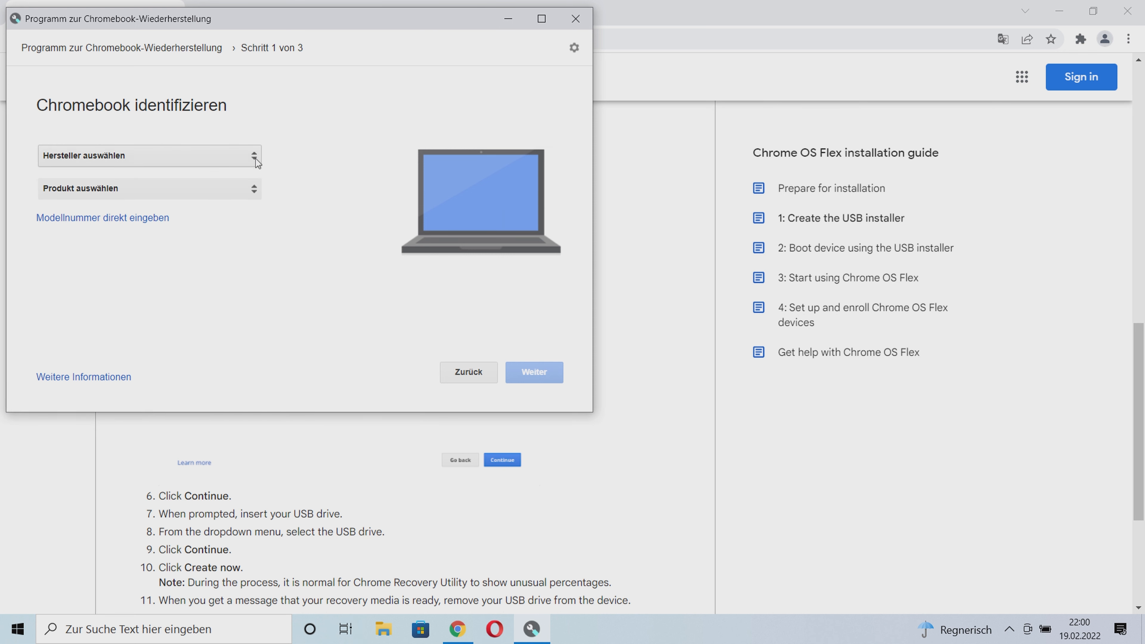
pyautogui.click(149, 156)
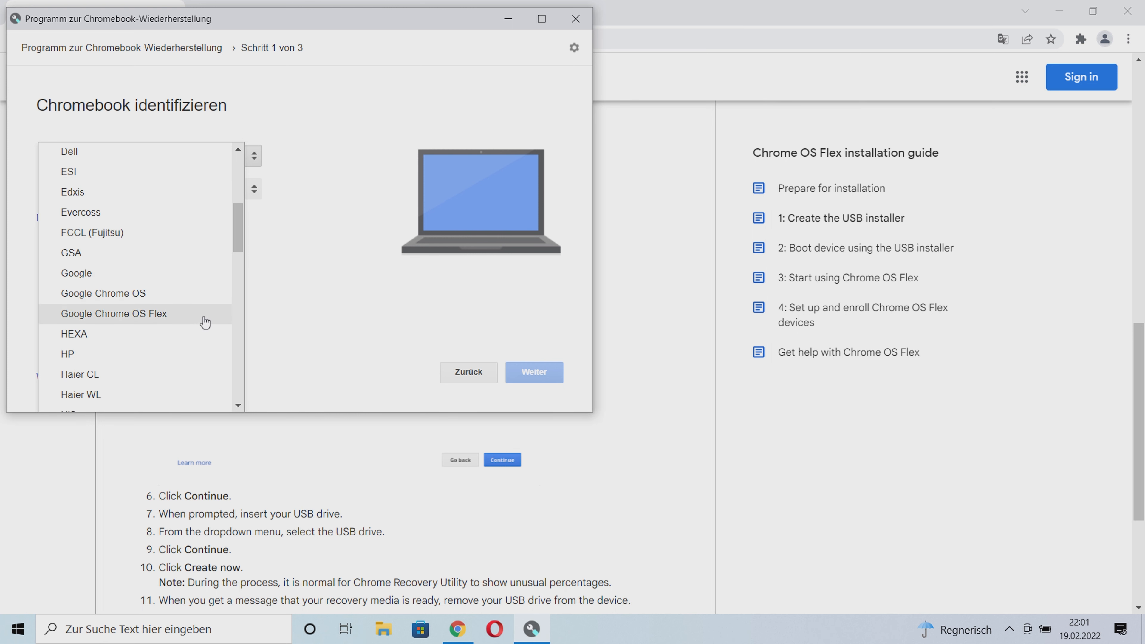
pyautogui.click(113, 313)
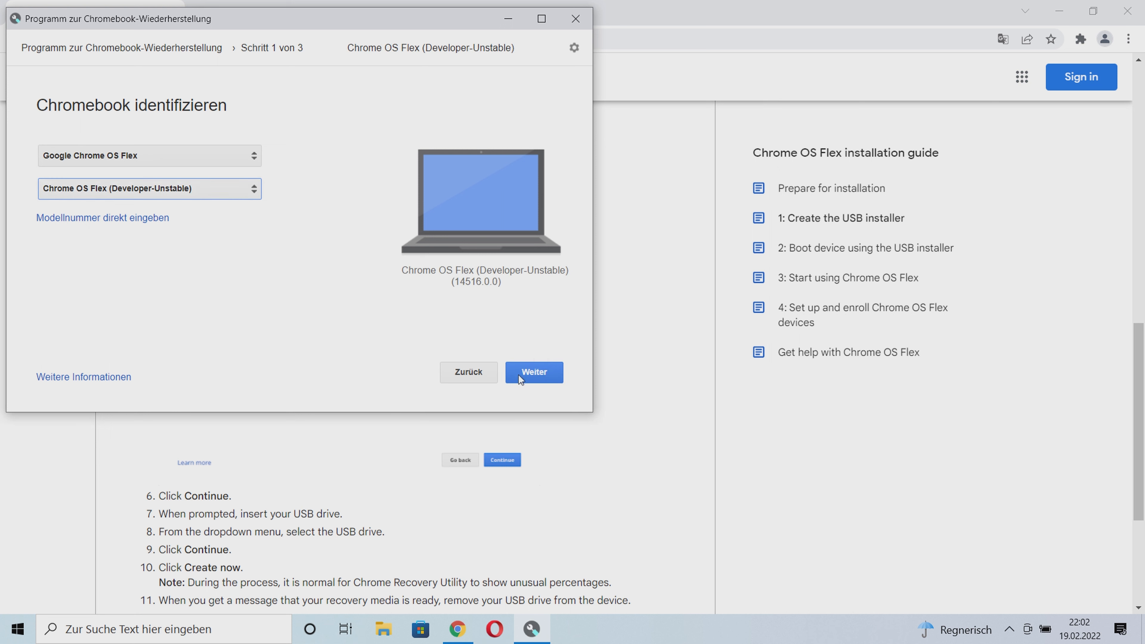
pyautogui.click(534, 372)
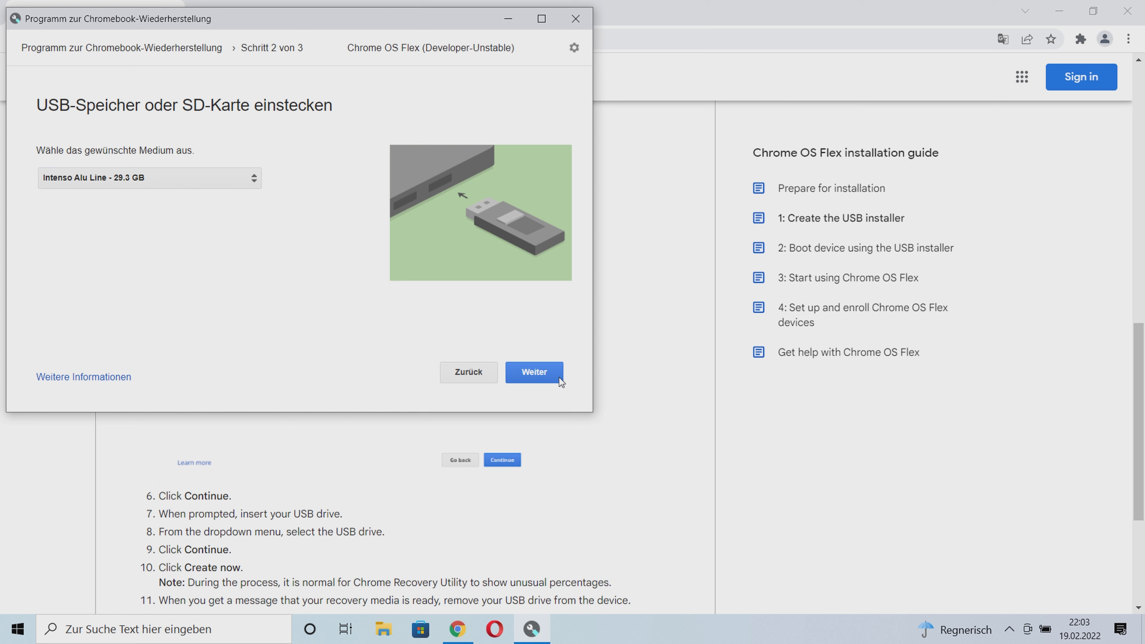
# Accept the Intenso Alu Line 29.3 GB drive and launch image creation with Jetzt erstellen
pyautogui.click(533, 371)
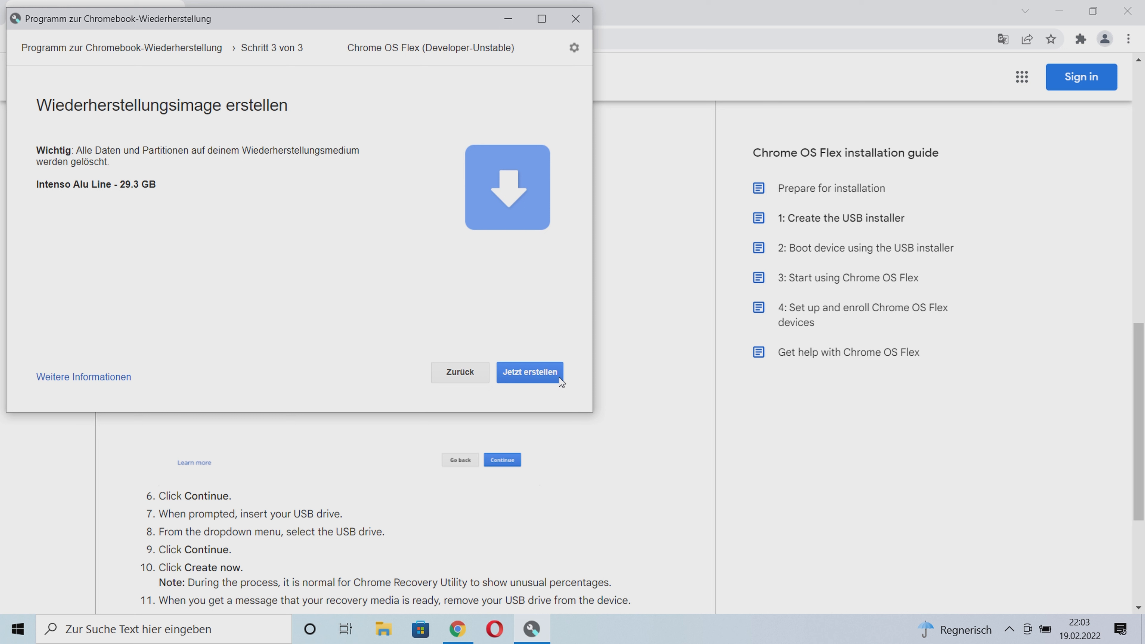
pyautogui.click(529, 371)
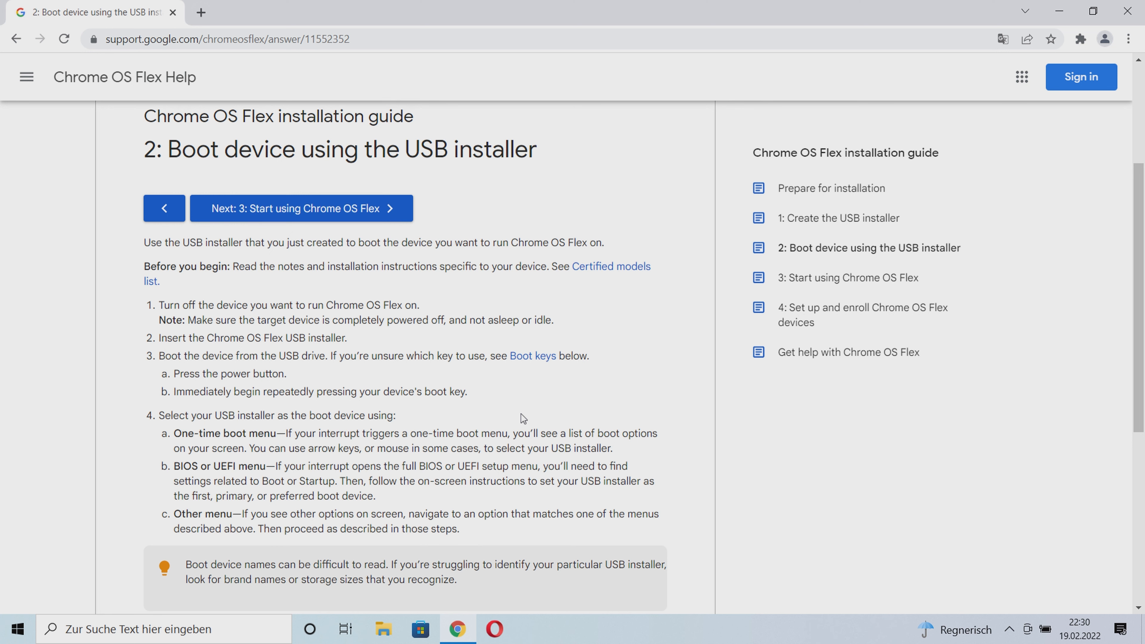
# Expand the Boot keys accordion on the boot-device page and scroll through the manufacturer key table
pyautogui.scroll(-3)
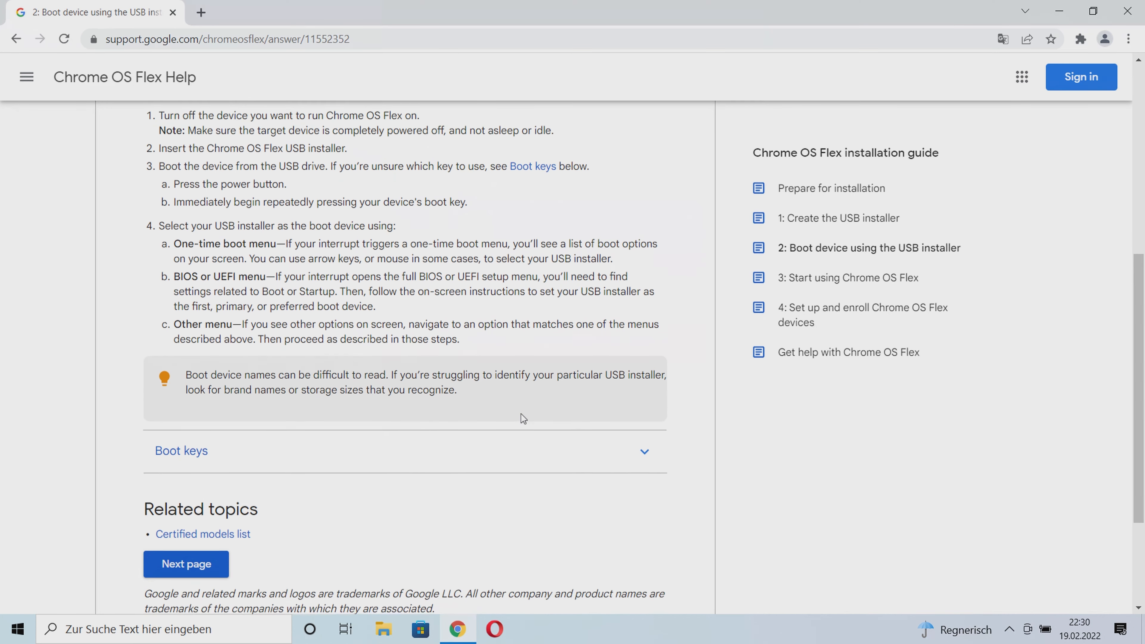
pyautogui.click(181, 451)
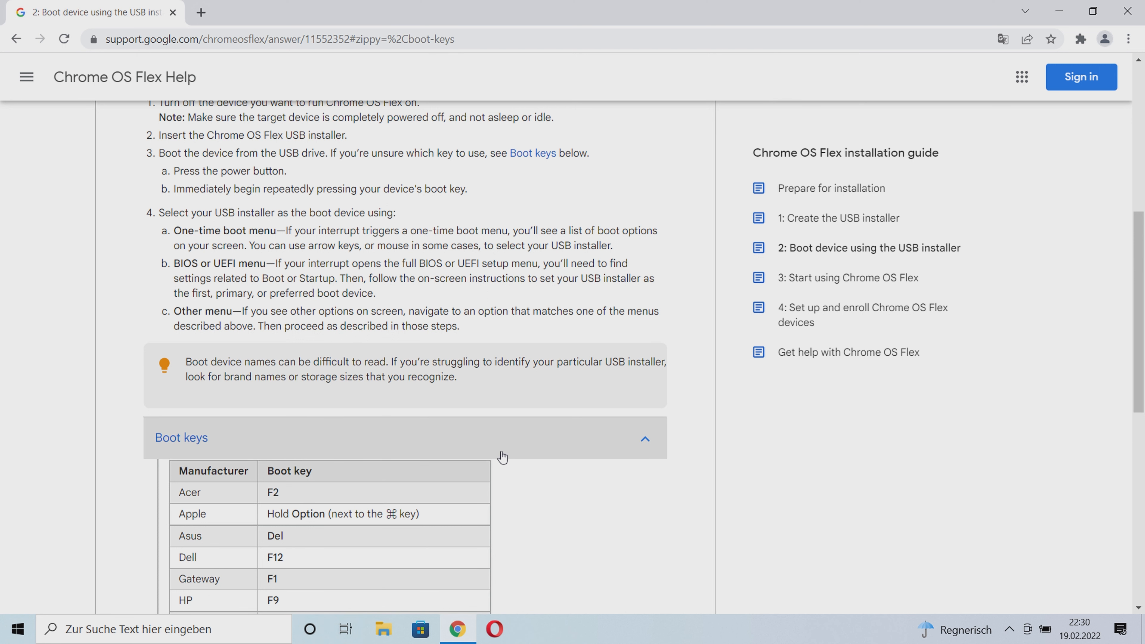
pyautogui.scroll(-3)
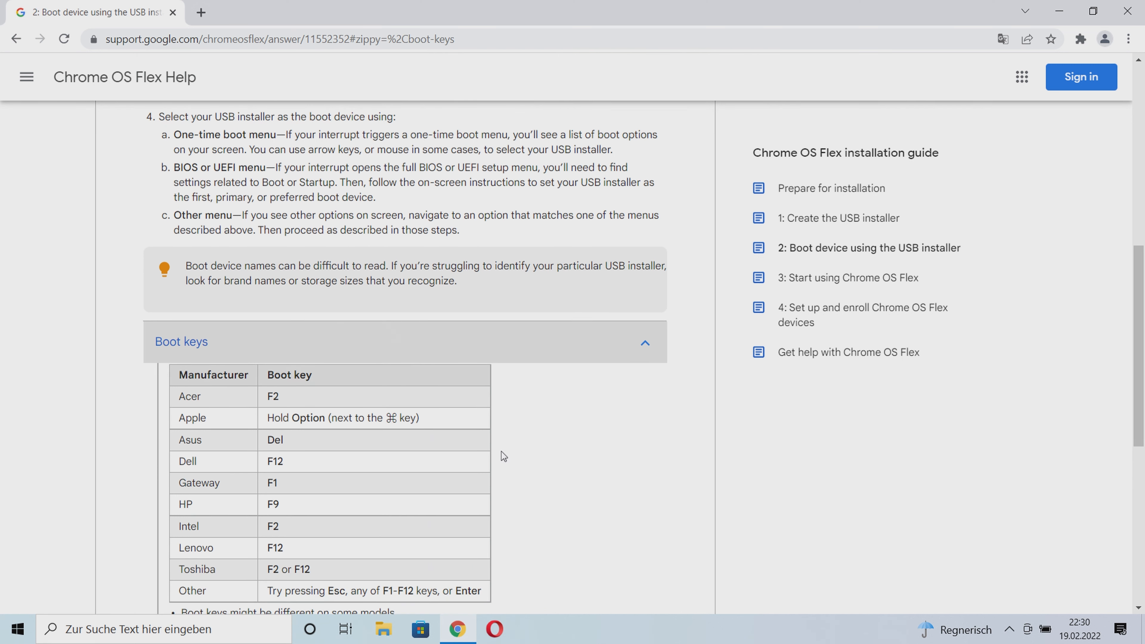
pyautogui.scroll(-3)
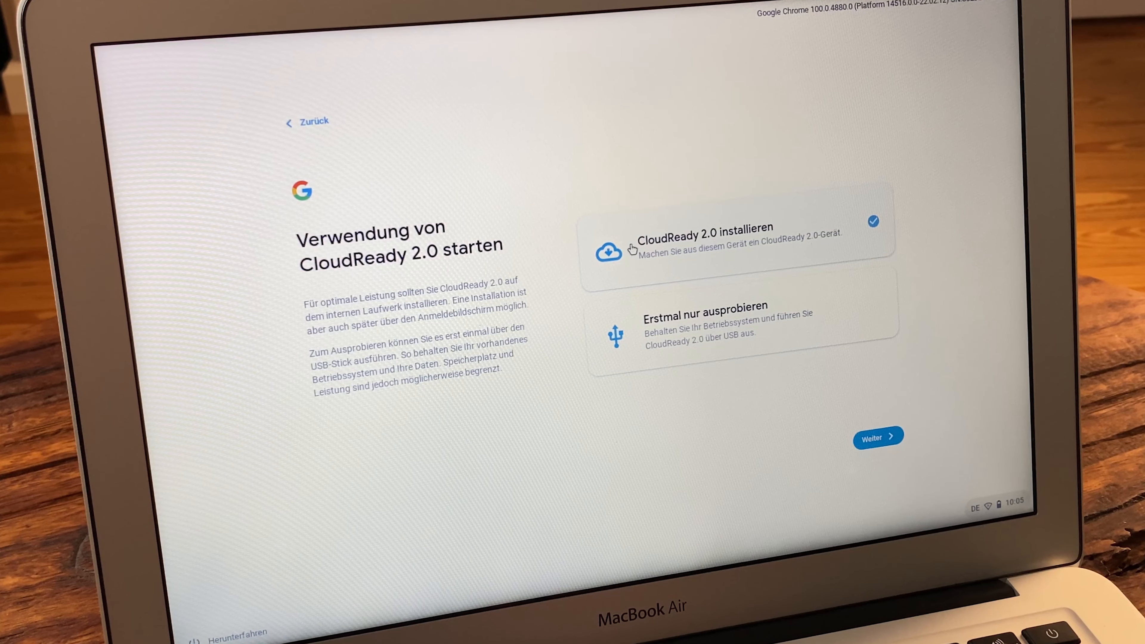
pyautogui.moveTo(859, 412)
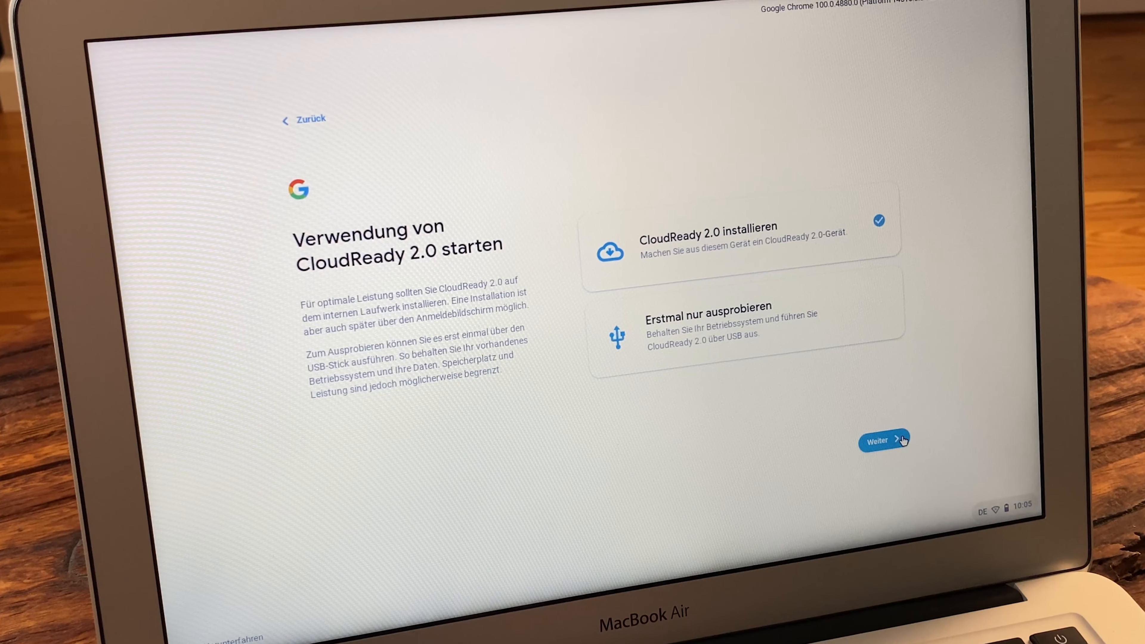
# Choose 'CloudReady 2.0 installieren', proceed, and confirm Installieren to erase the drive and install
pyautogui.click(878, 440)
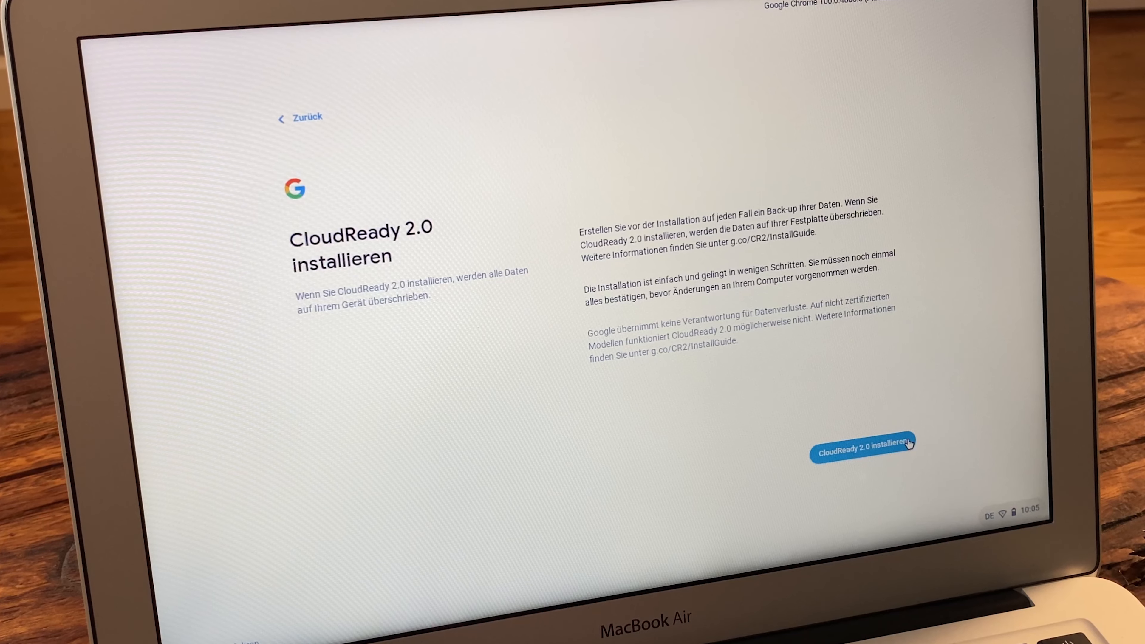
pyautogui.click(862, 448)
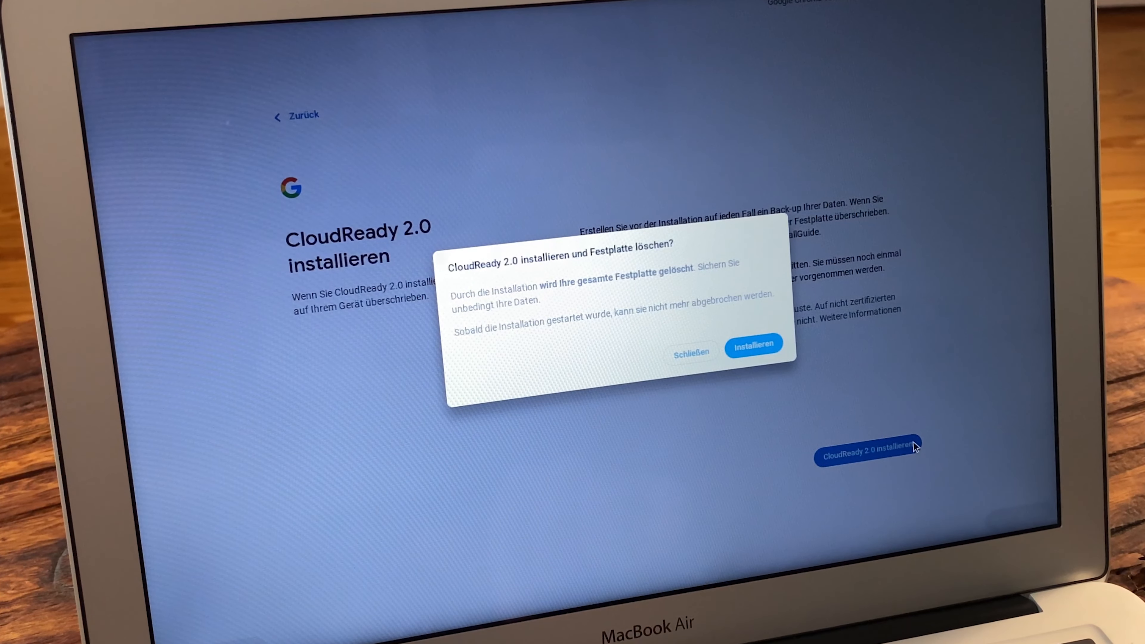
pyautogui.moveTo(754, 344)
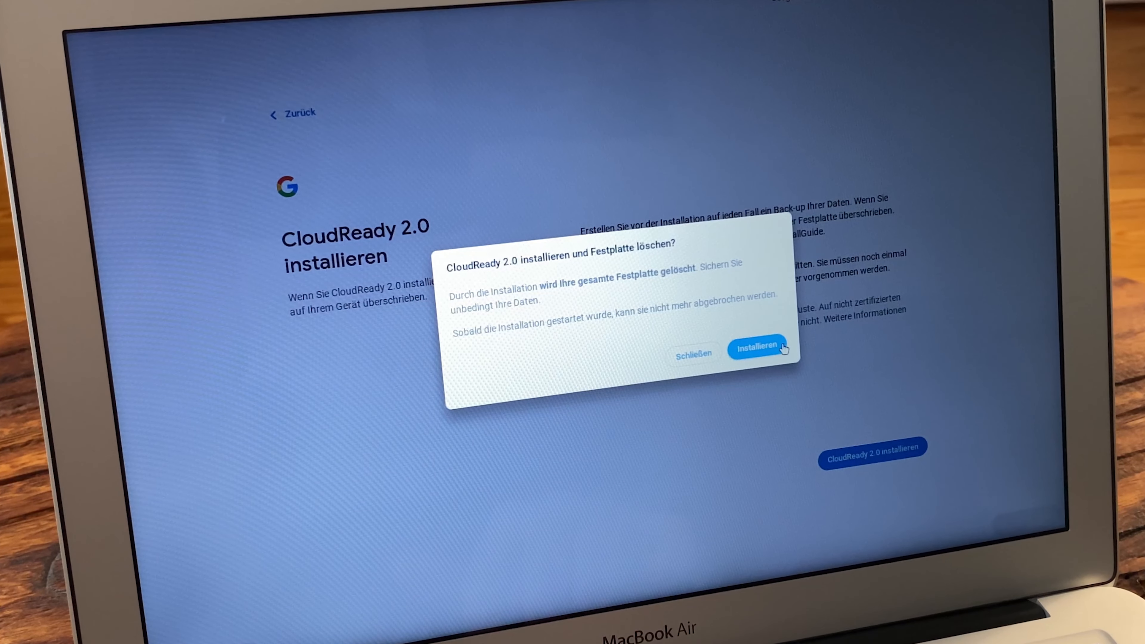
pyautogui.click(757, 345)
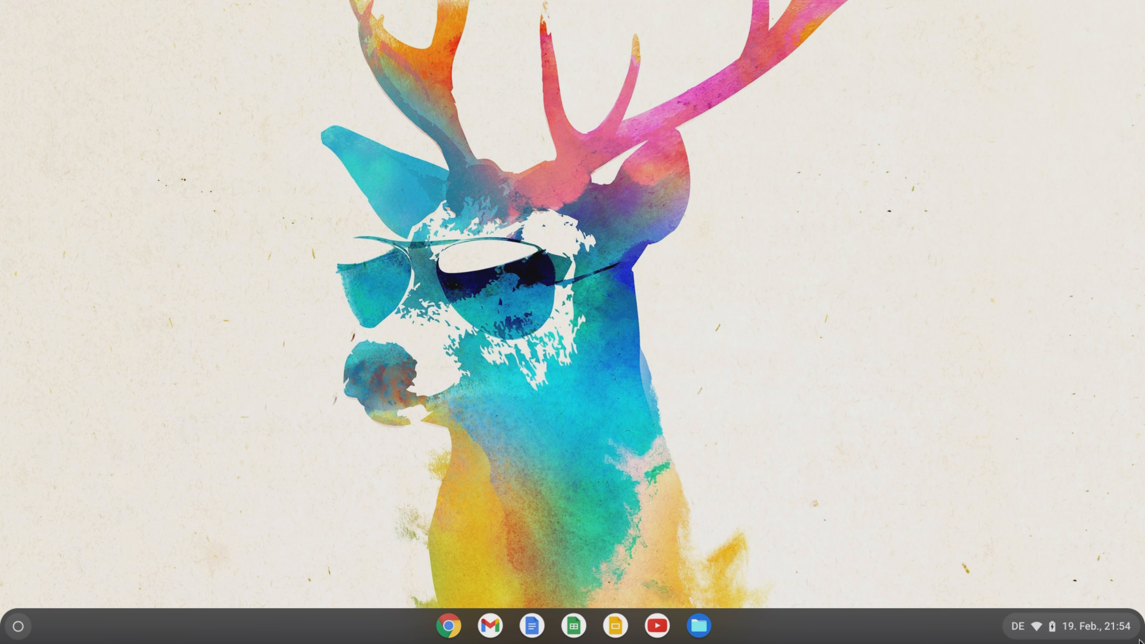
# Launch the Diagnose app to show the System page with battery, CPU and memory cards
pyautogui.click(1085, 625)
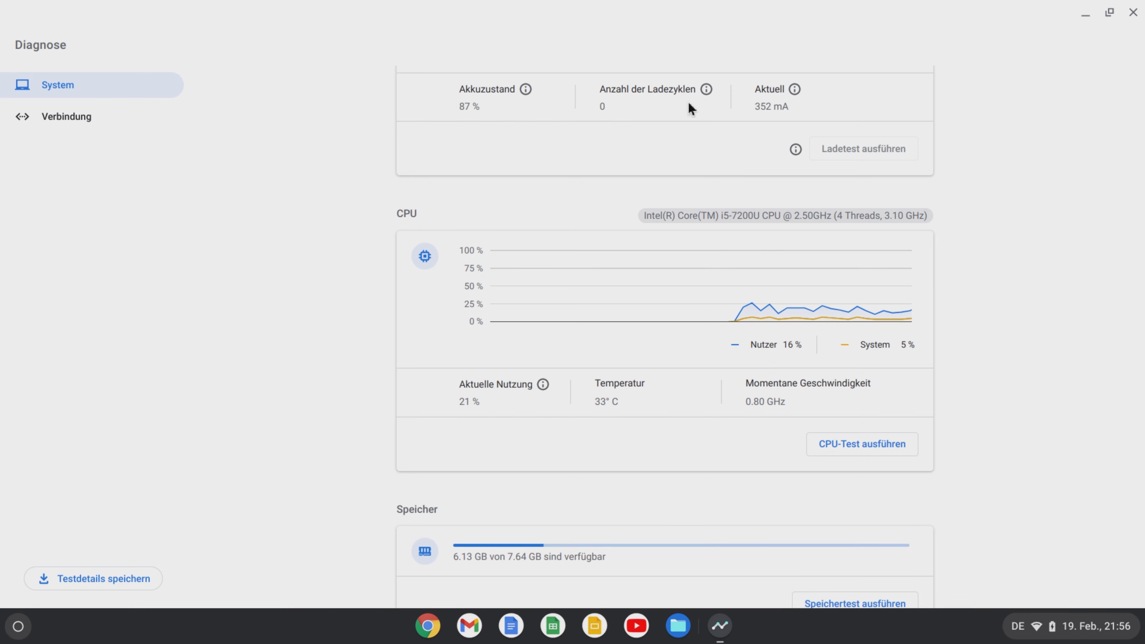
pyautogui.moveTo(800, 112)
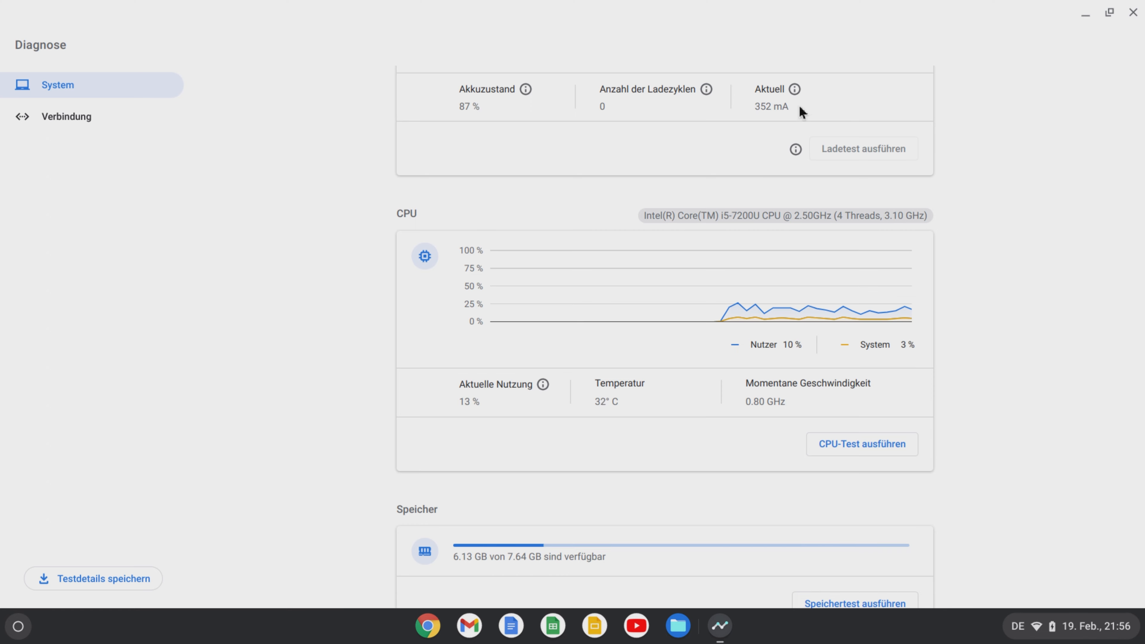